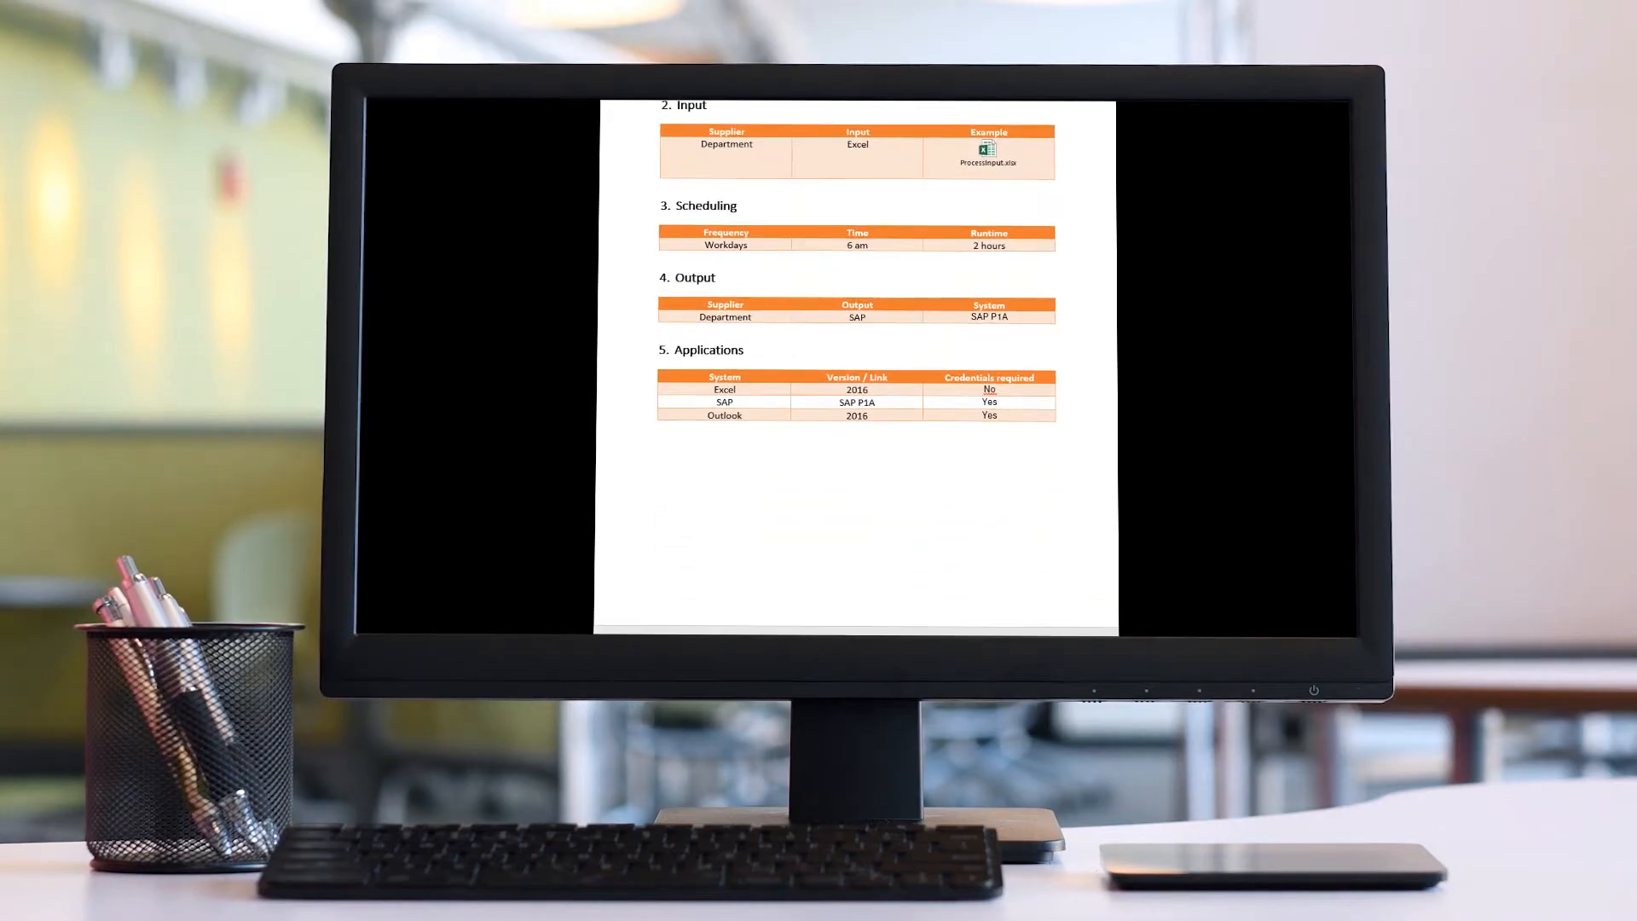
pyautogui.scroll(-3)
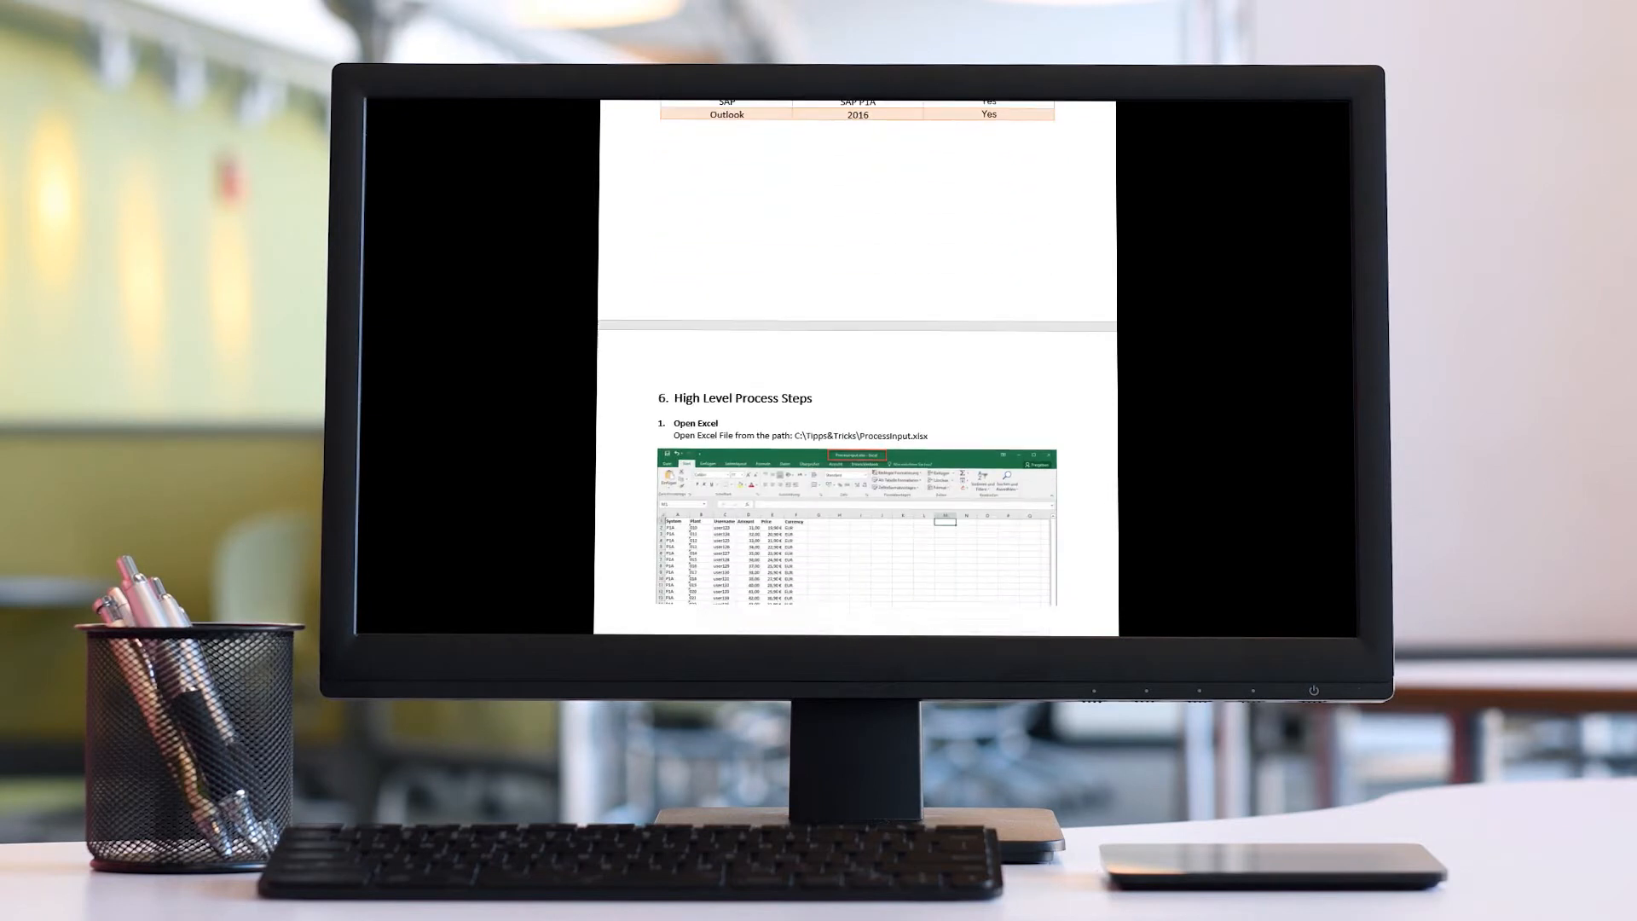
pyautogui.scroll(-3)
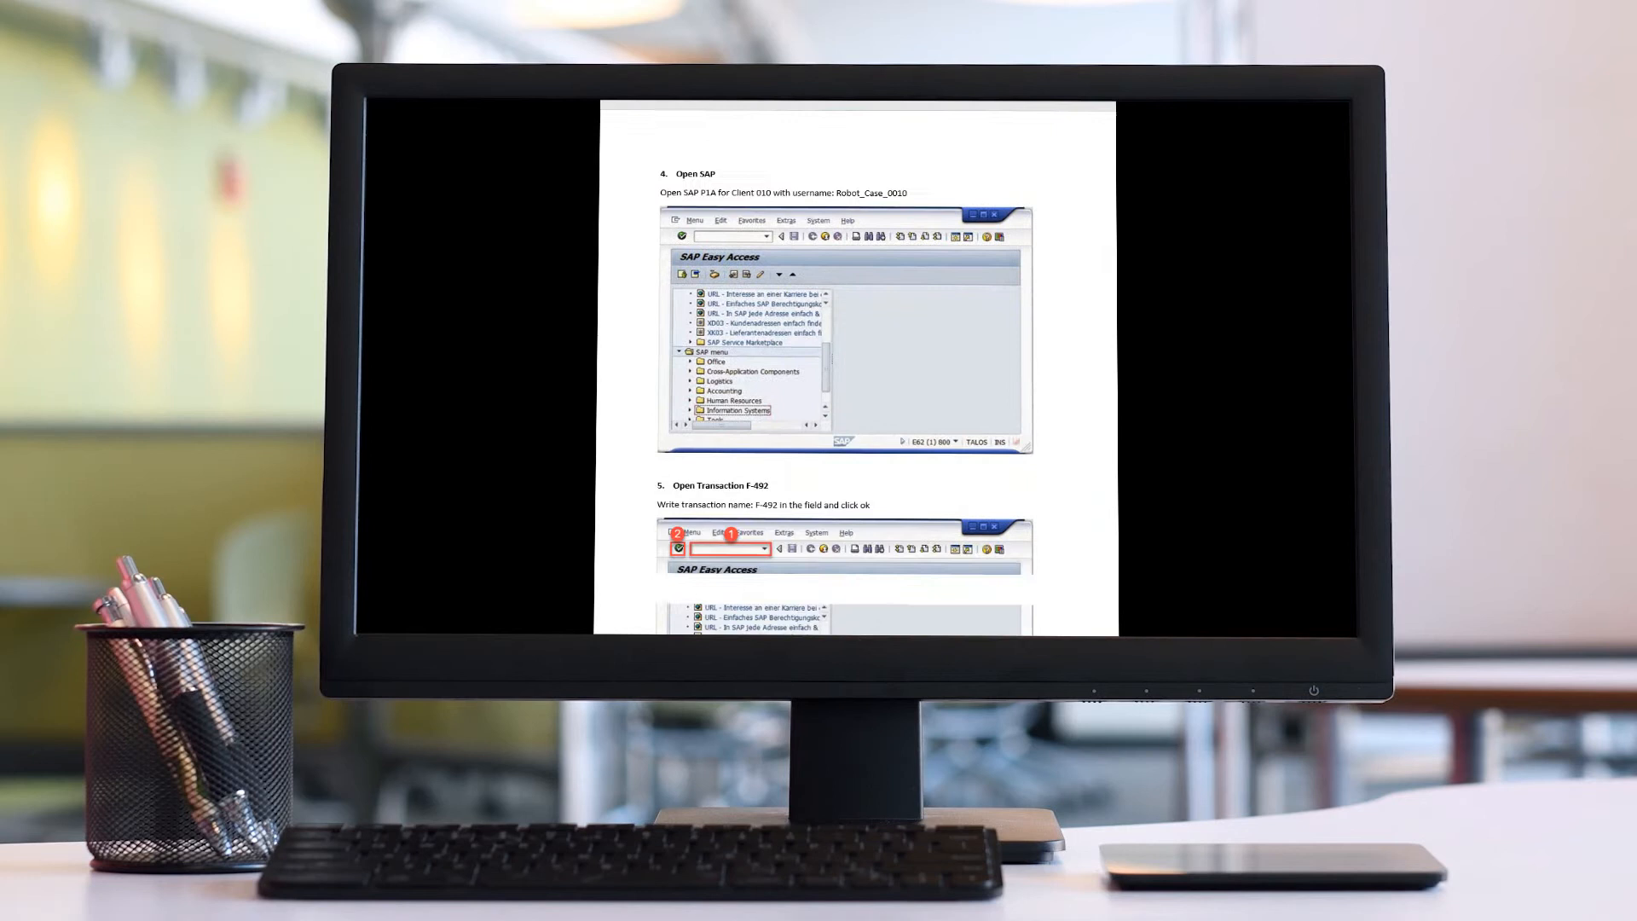
pyautogui.scroll(-3)
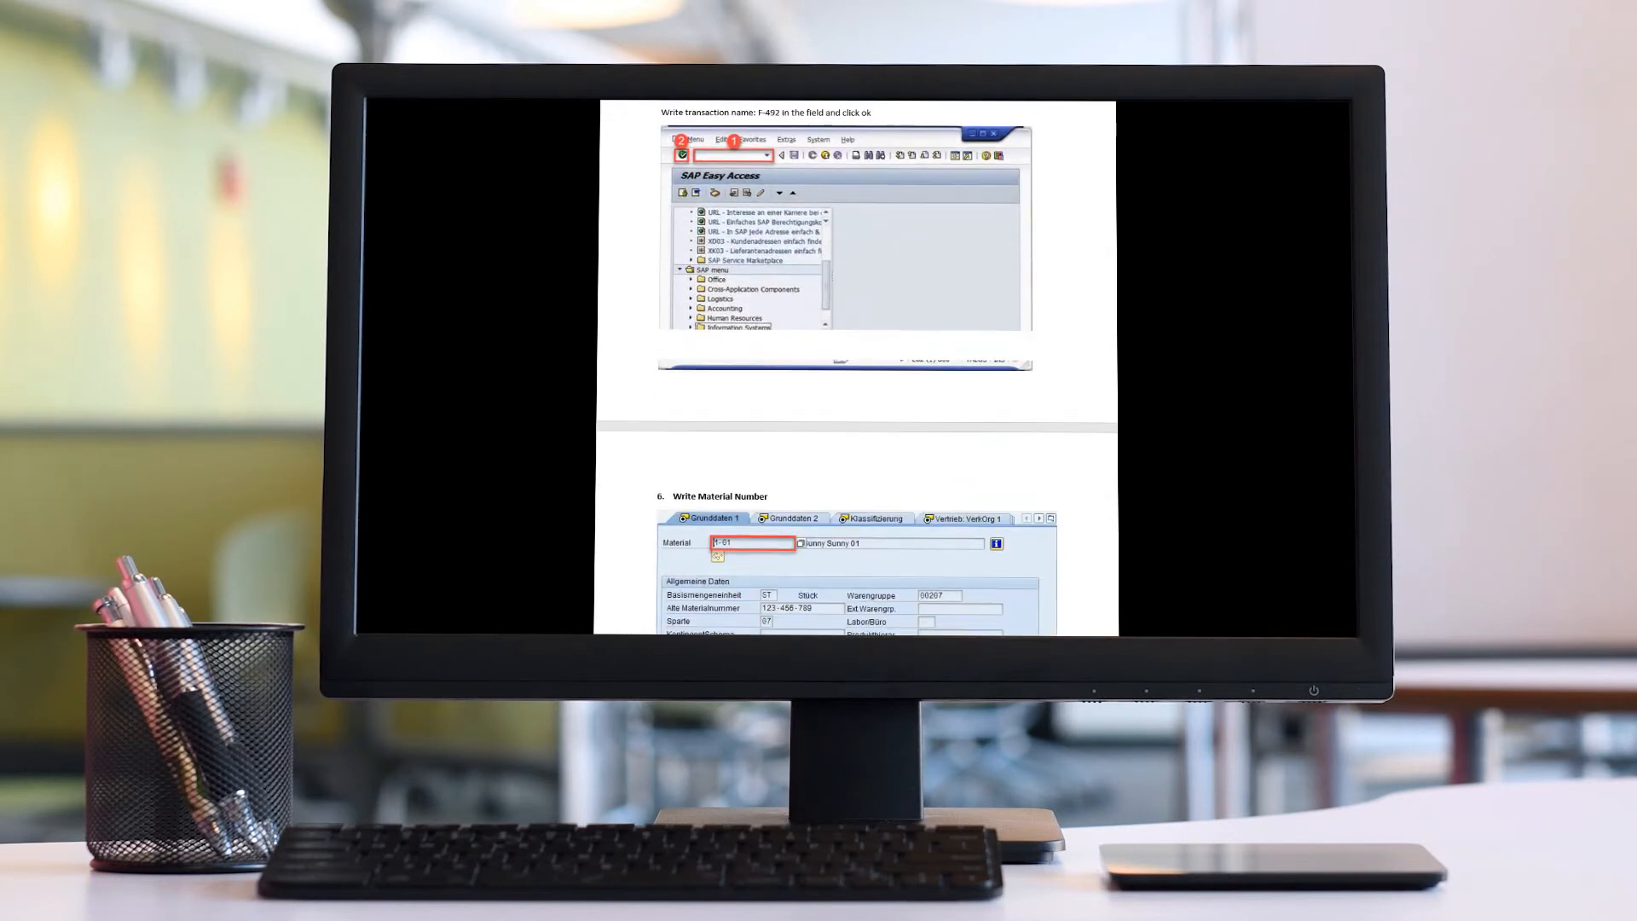
pyautogui.scroll(-3)
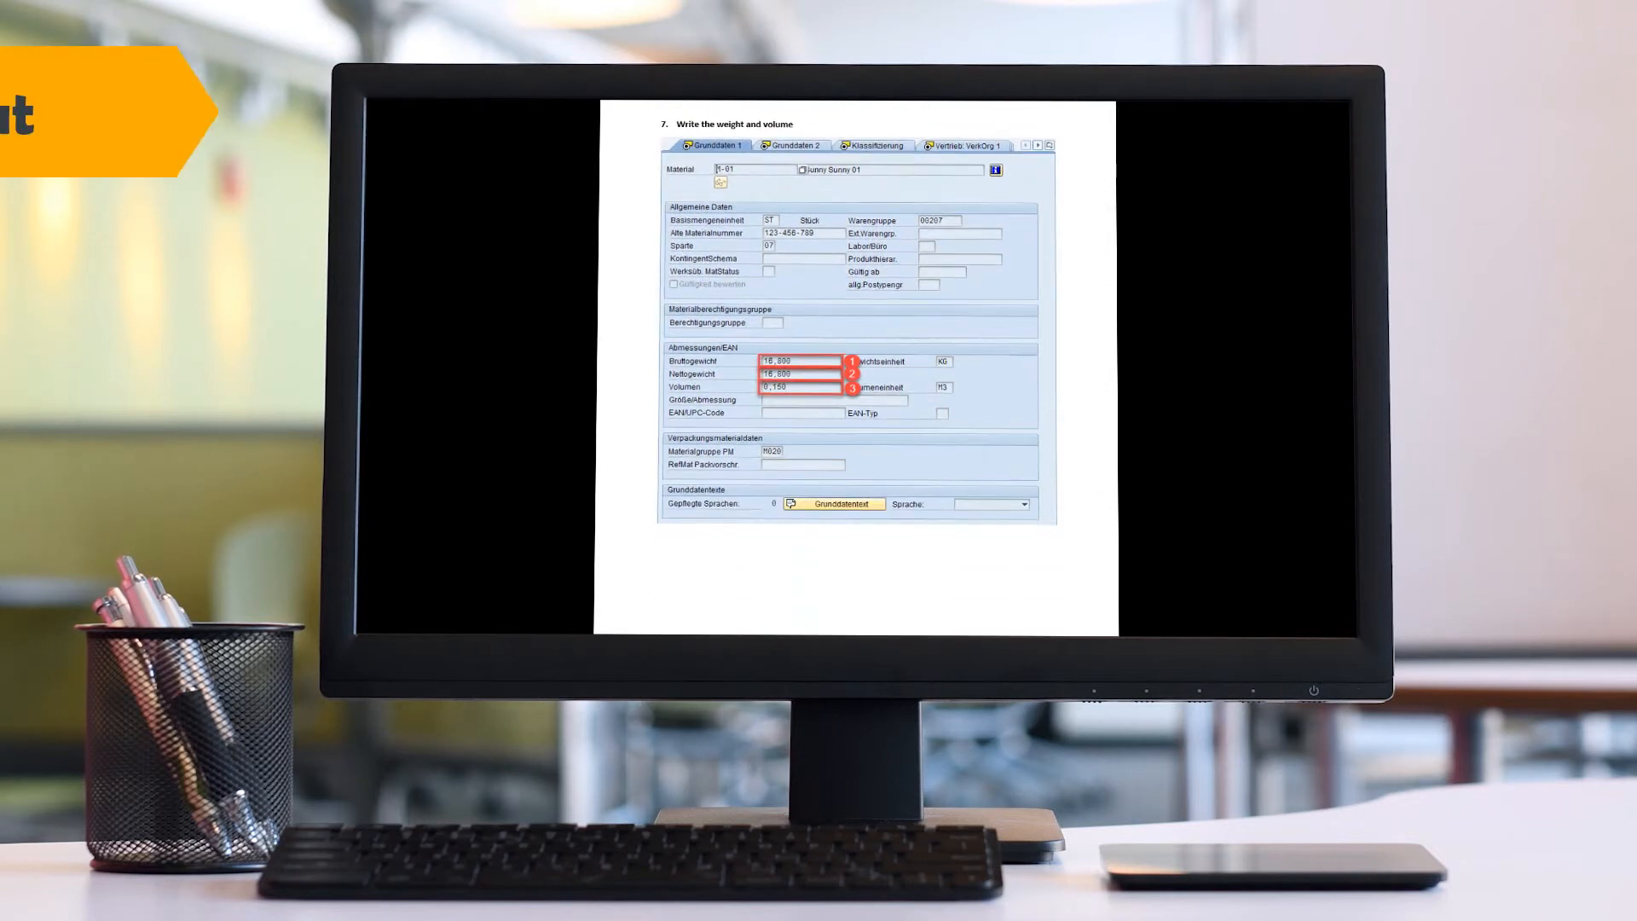
pyautogui.scroll(-3)
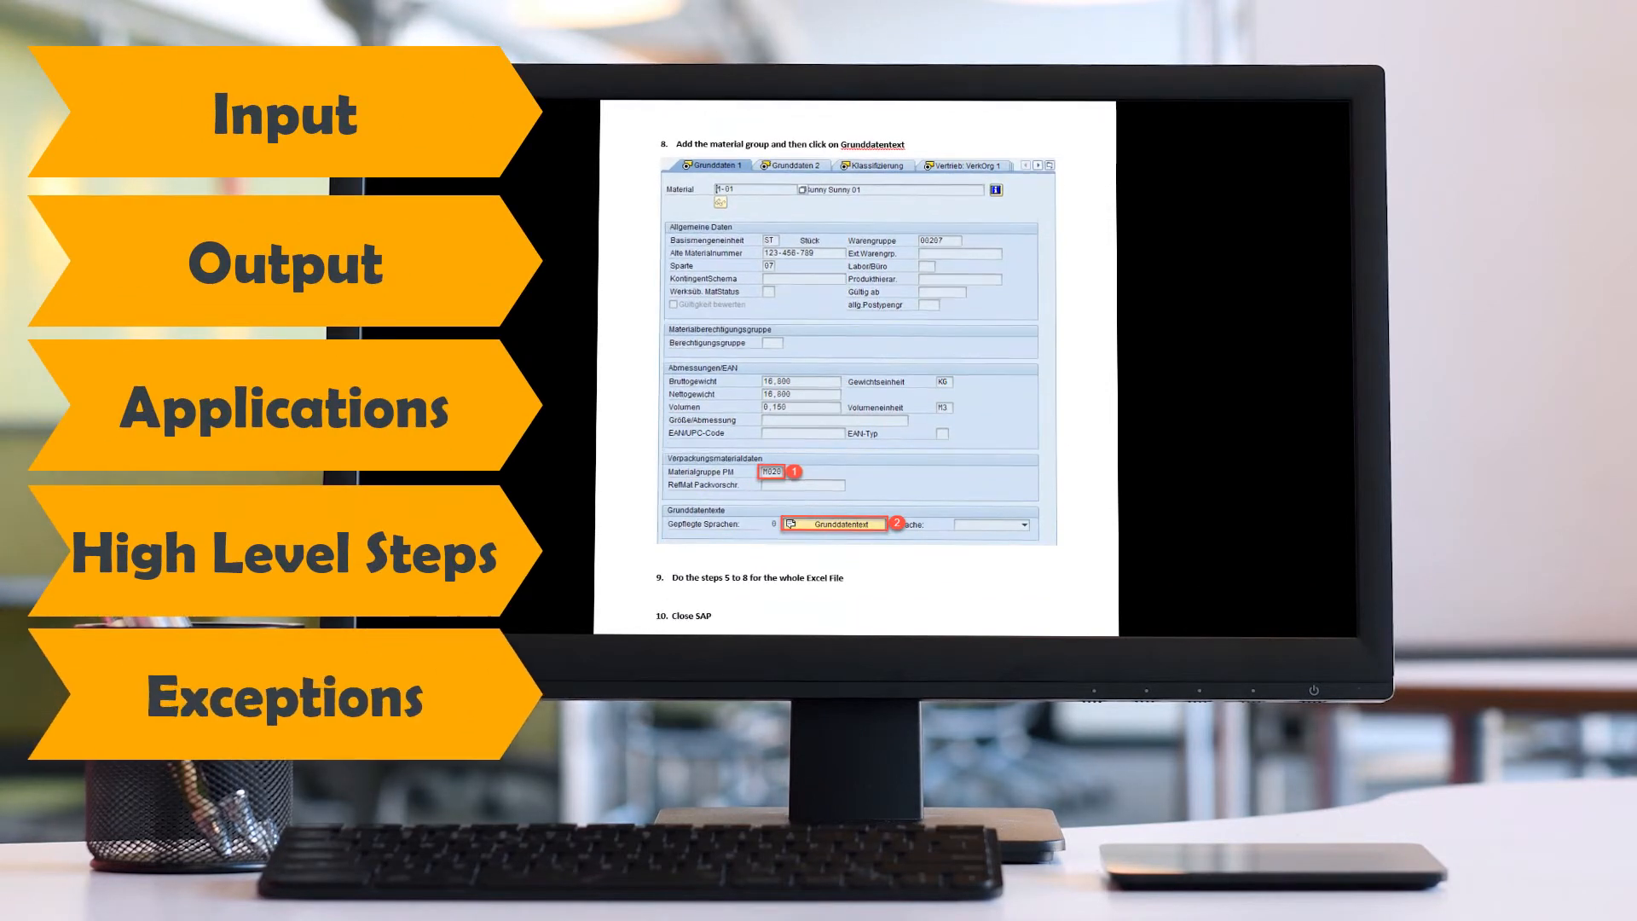
pyautogui.scroll(-3)
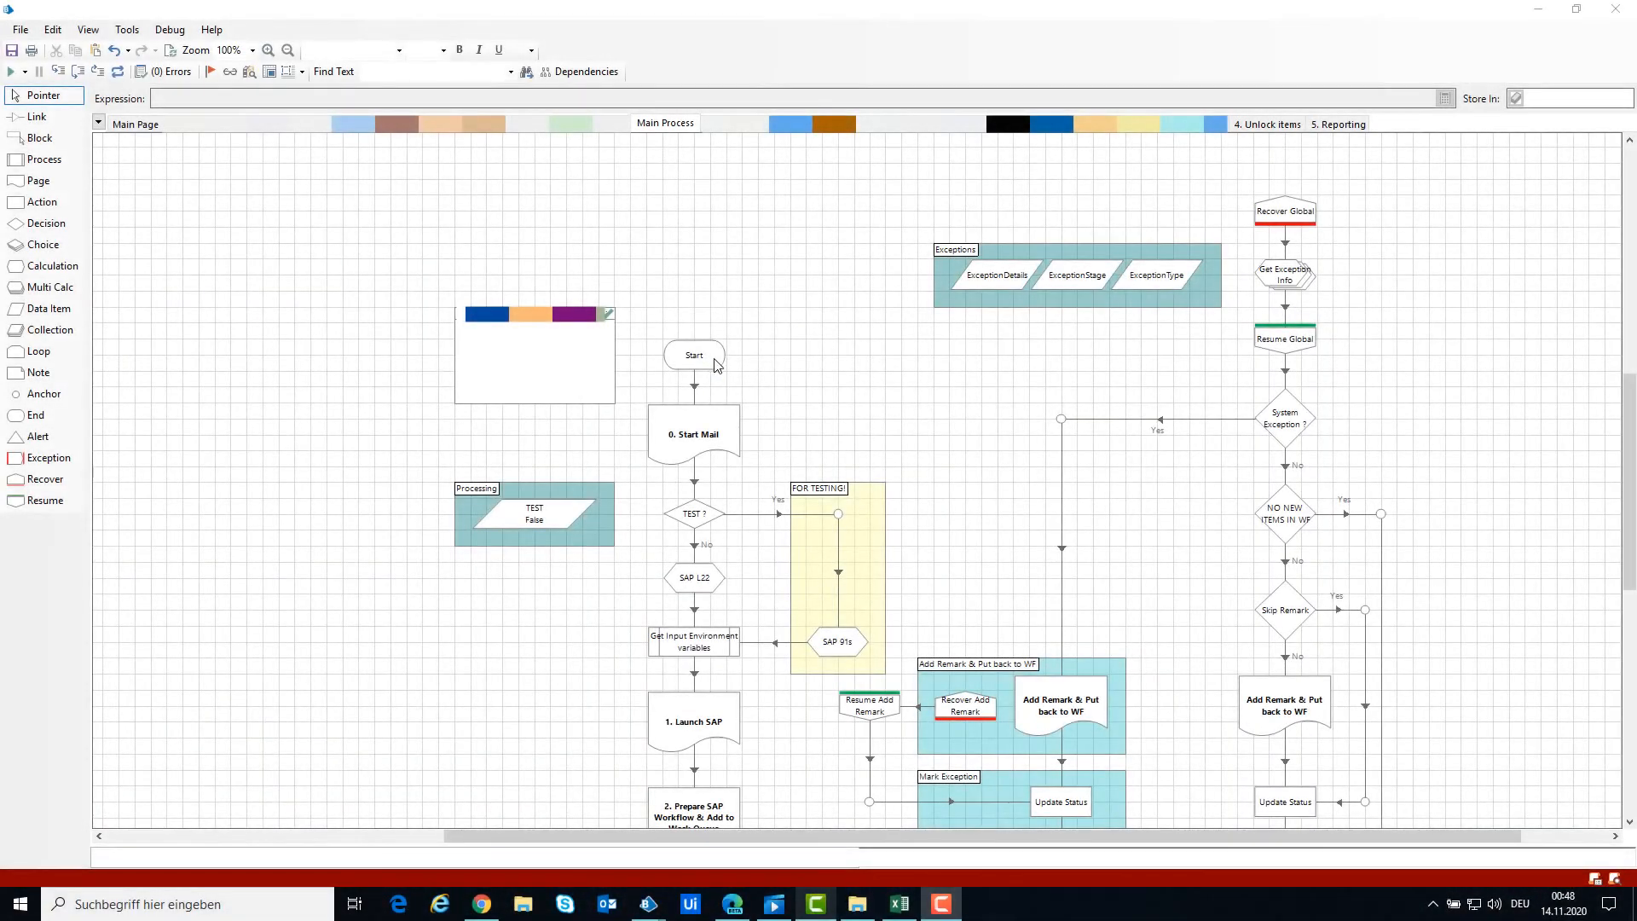
pyautogui.scroll(-3)
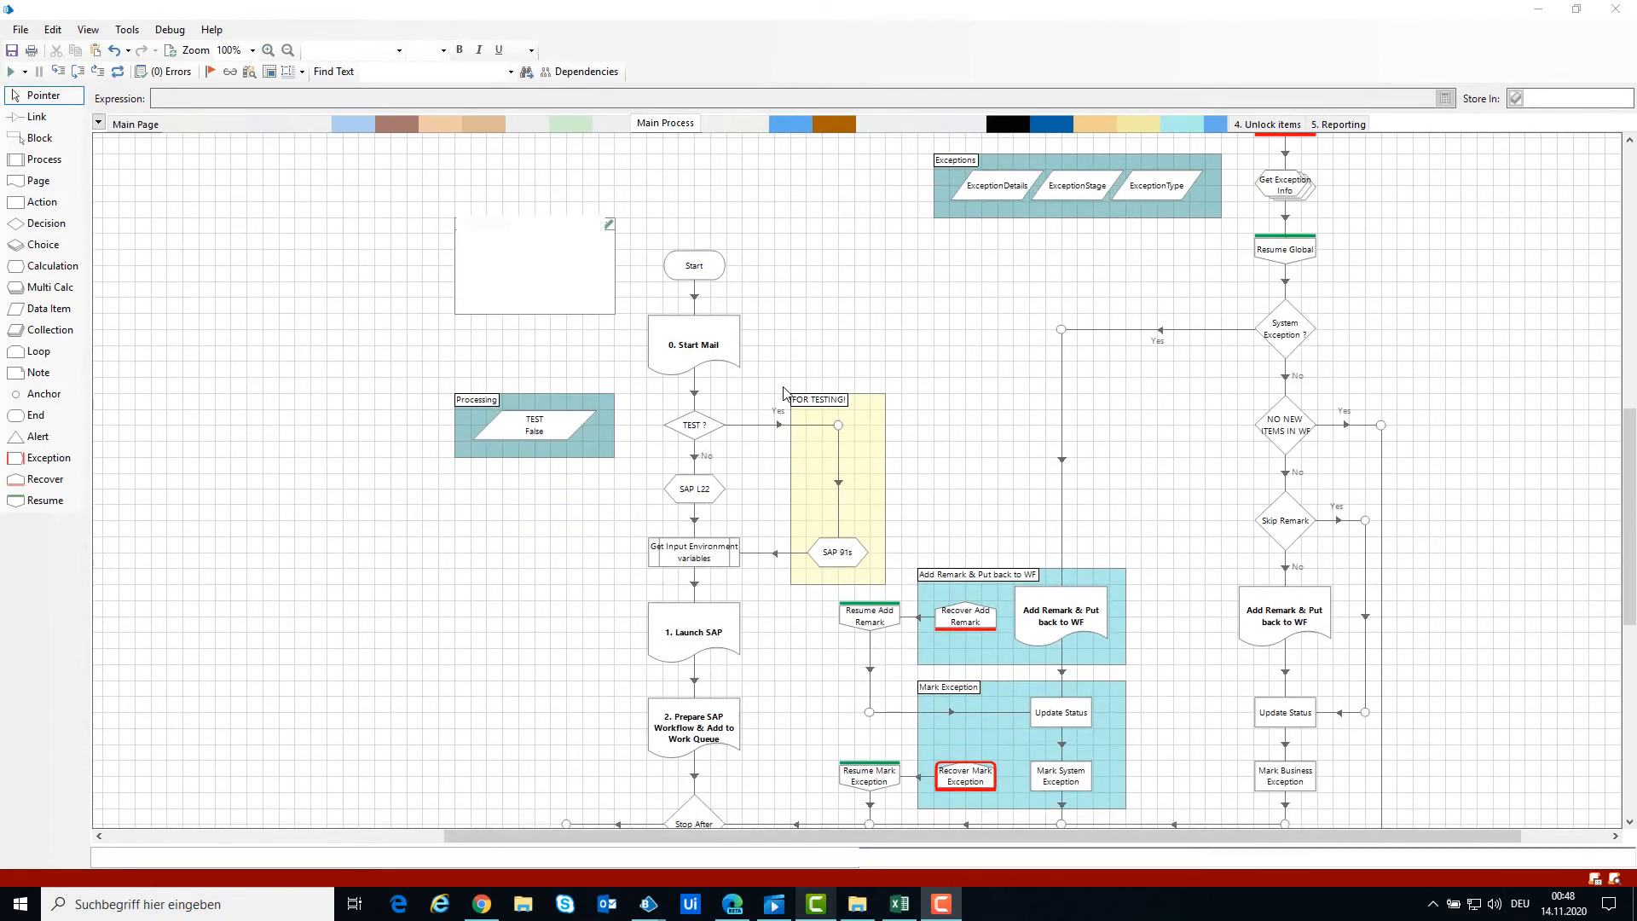
pyautogui.scroll(-3)
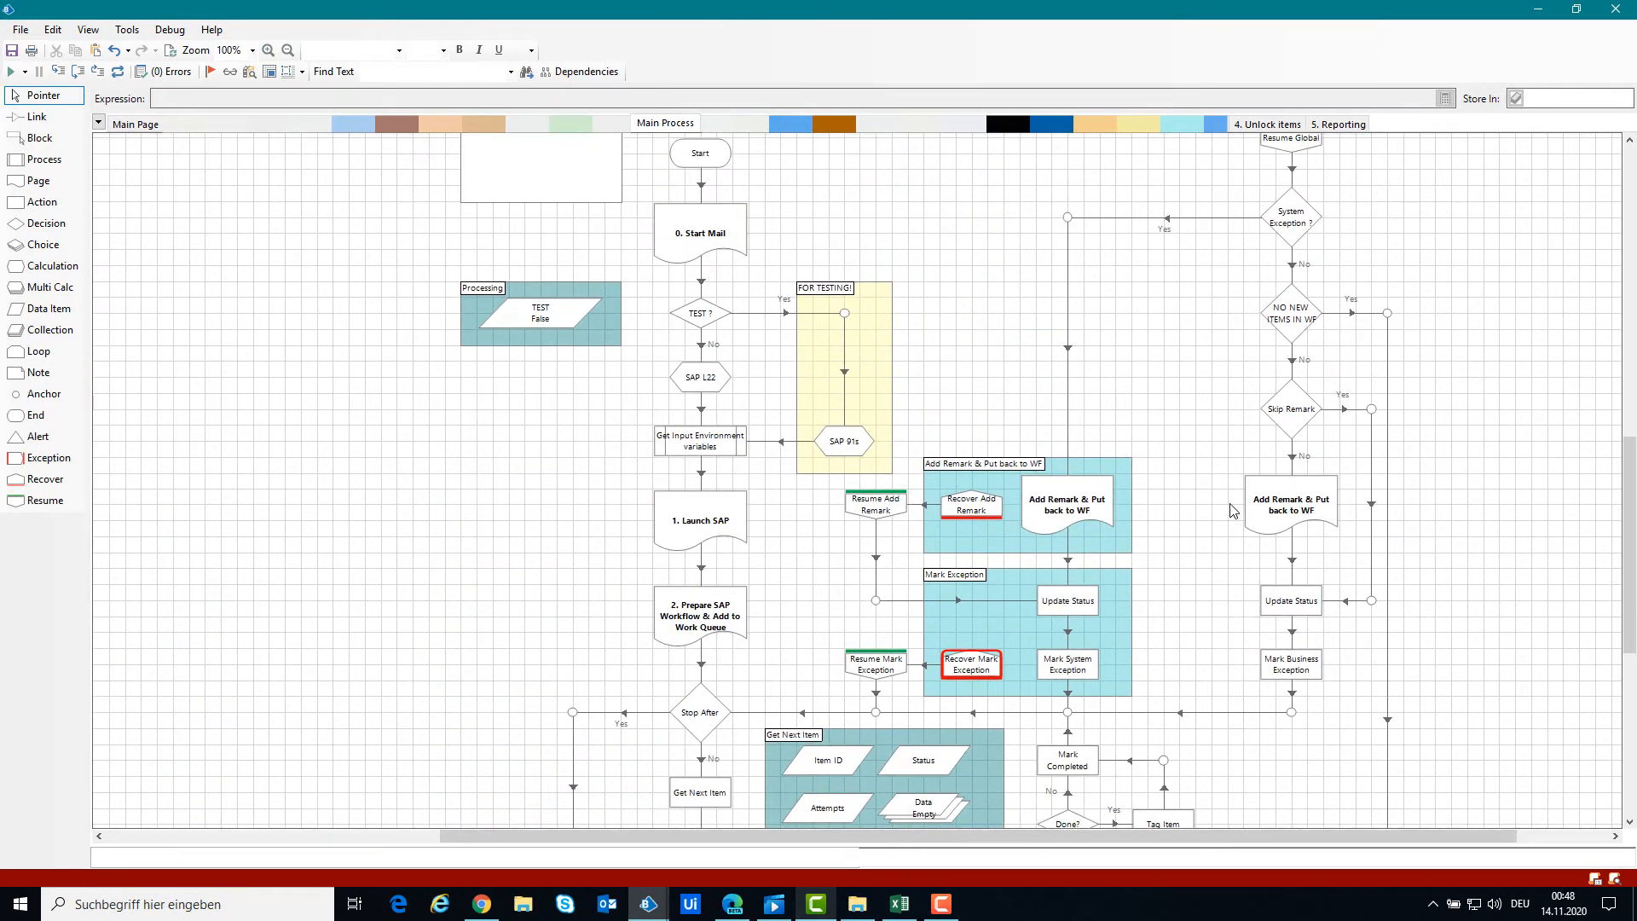
pyautogui.moveTo(1136, 386)
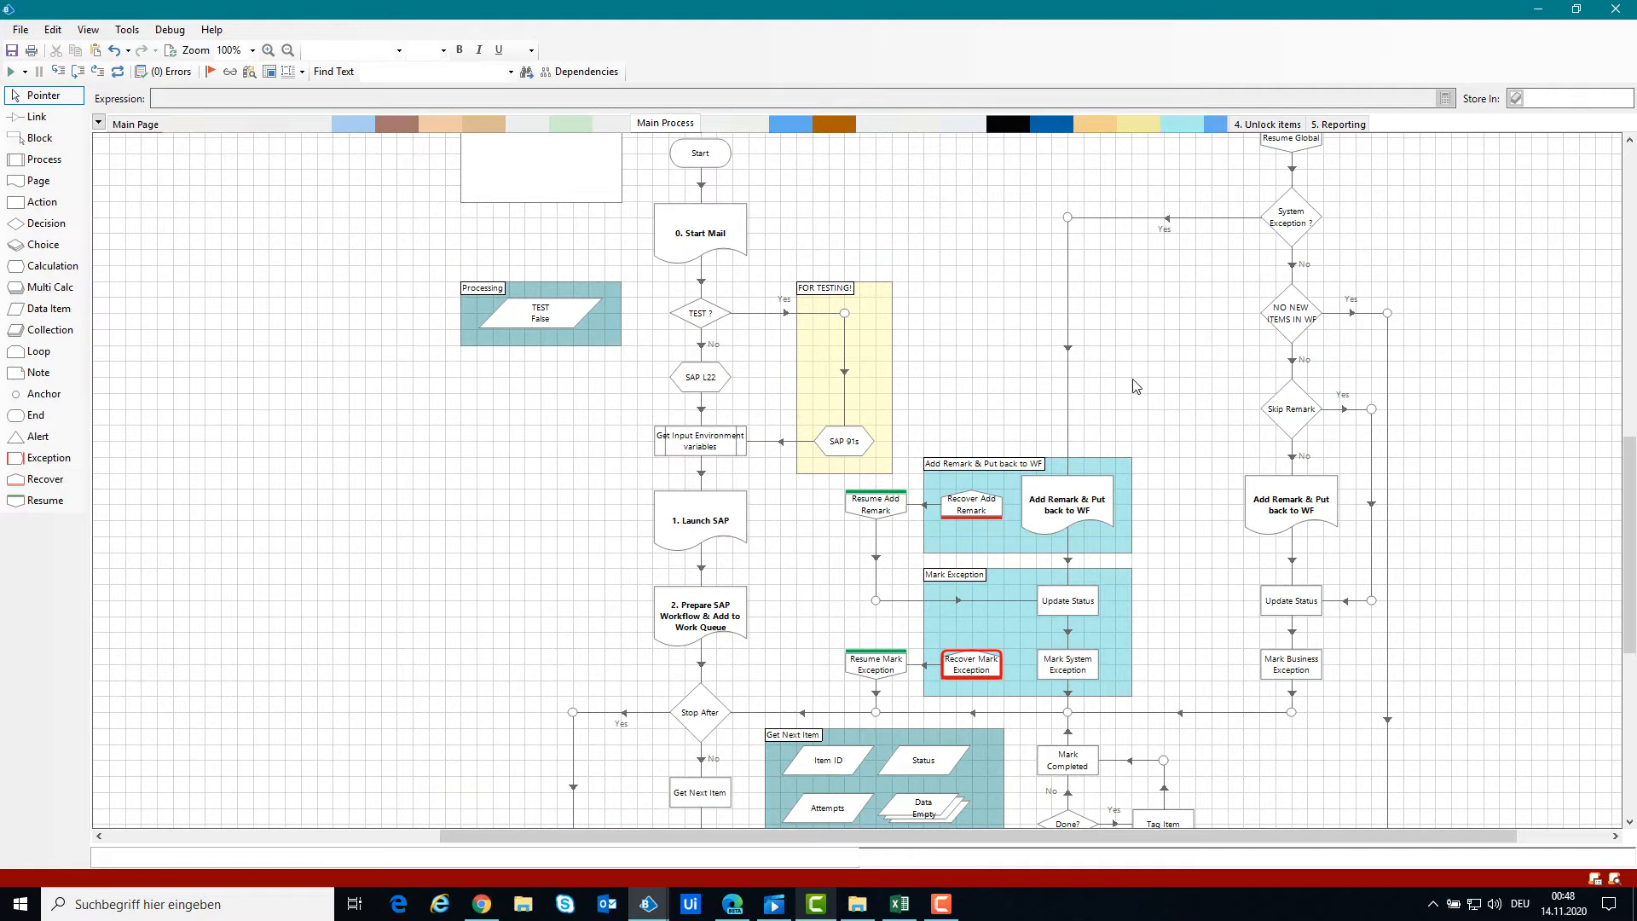